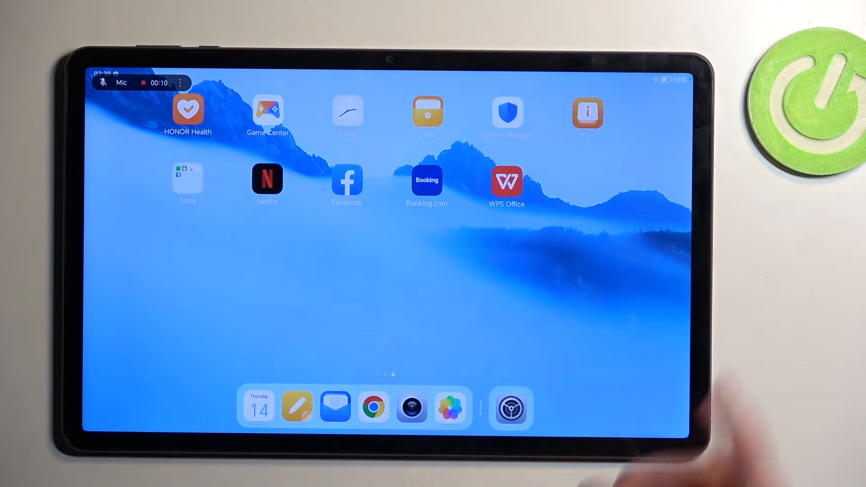
Launch Netflix from the Honor home screen to reach its sign-in welcome page
{"action": "left_click", "coordinate": [268, 180]}
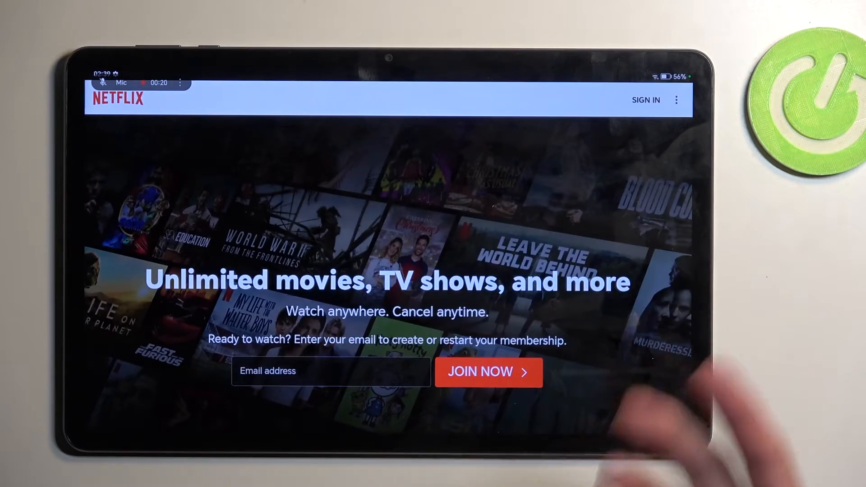
Swipe through the Netflix welcome pages to 'Download your shows to watch offline'
{"action": "scroll", "scroll_direction": "down", "scroll_amount": 3}
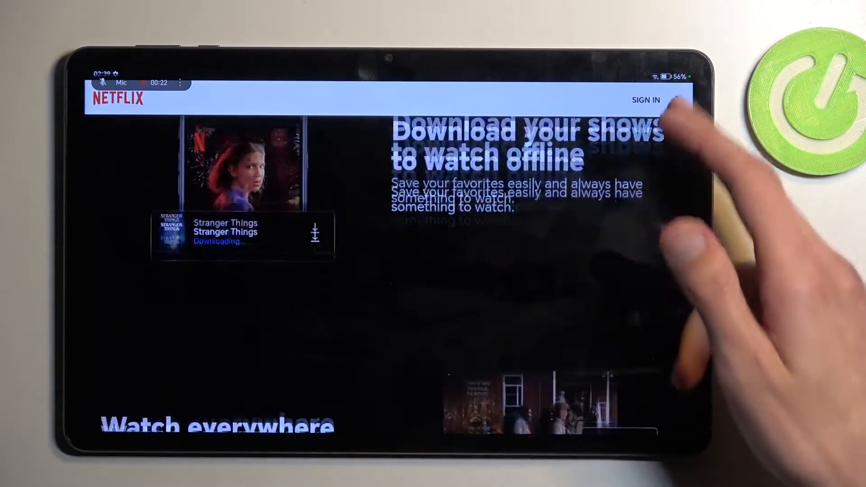
{"action": "scroll", "scroll_direction": "down", "scroll_amount": 3}
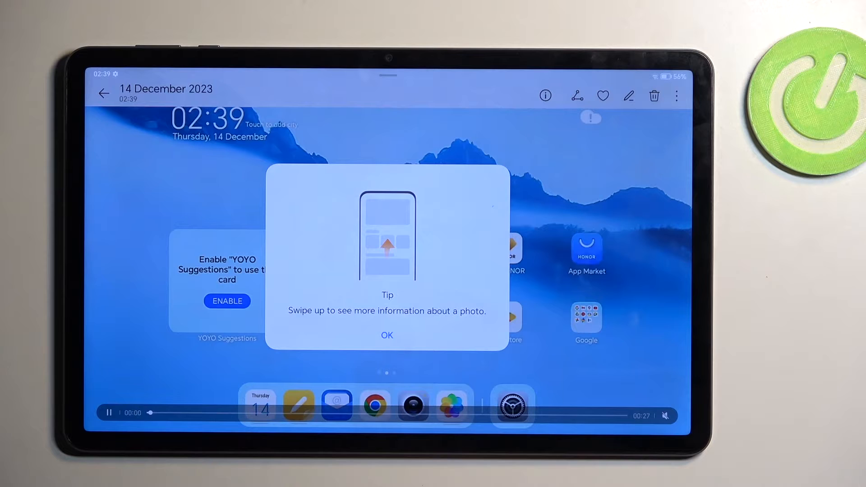
Dismiss the Gallery swipe-up tip and watch the recording full-screen without playback controls
{"action": "left_click", "coordinate": [387, 335]}
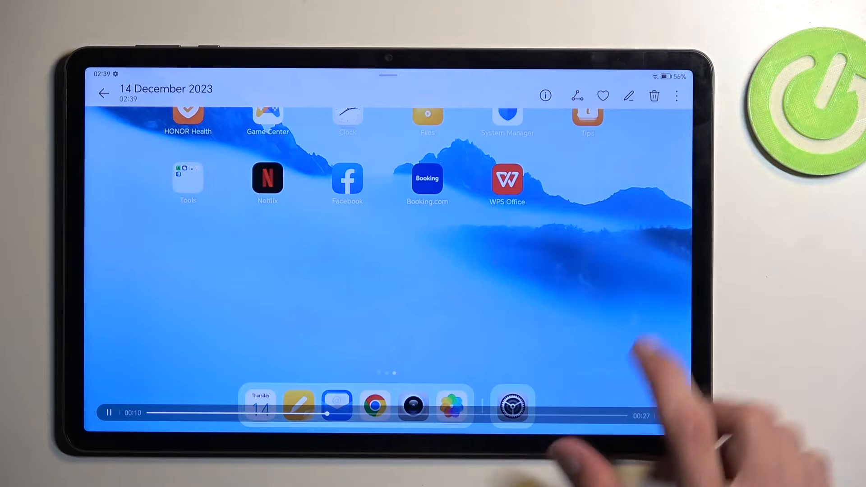
{"action": "left_click", "coordinate": [267, 178]}
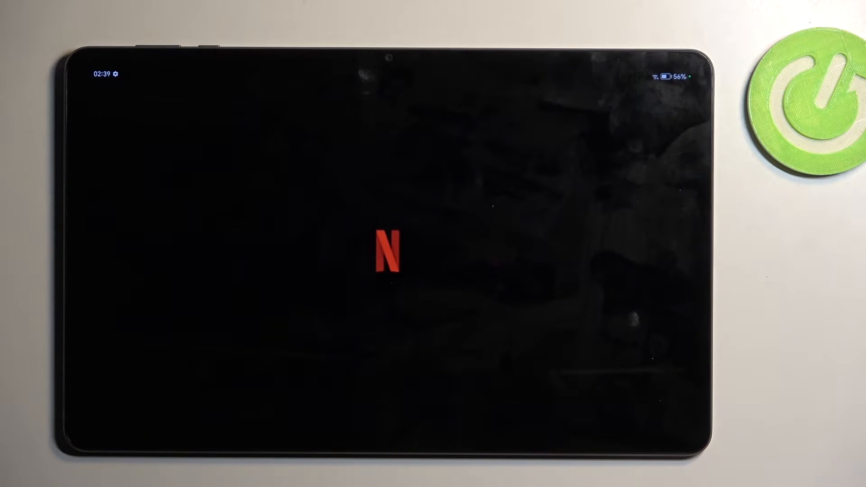